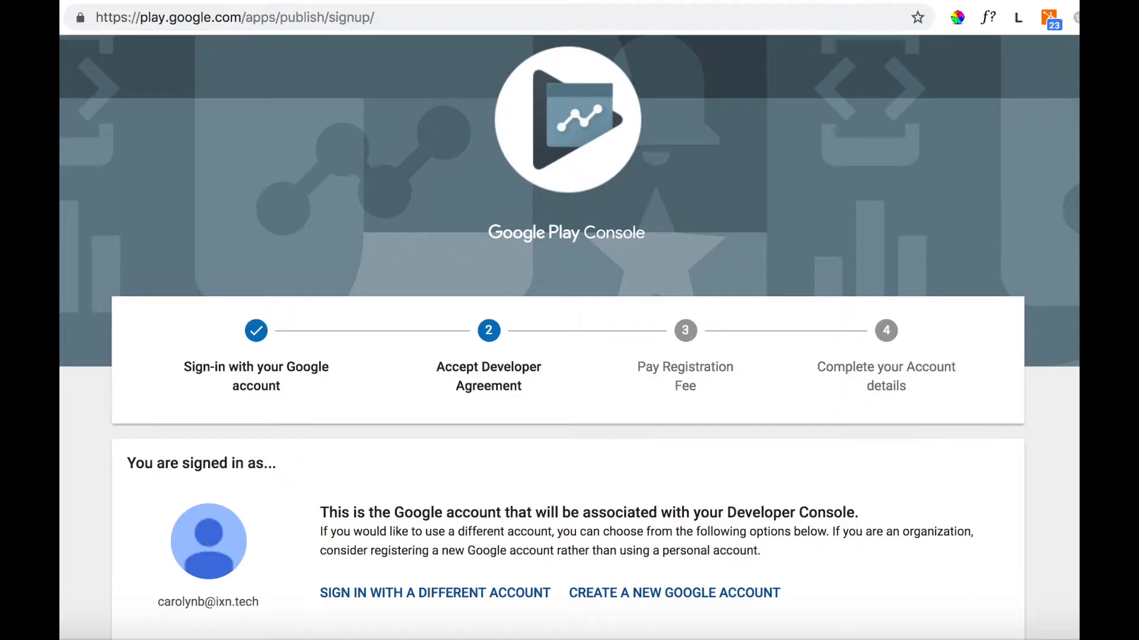
# Choose to register with a different Google account from the signup page.
pyautogui.click(435, 593)
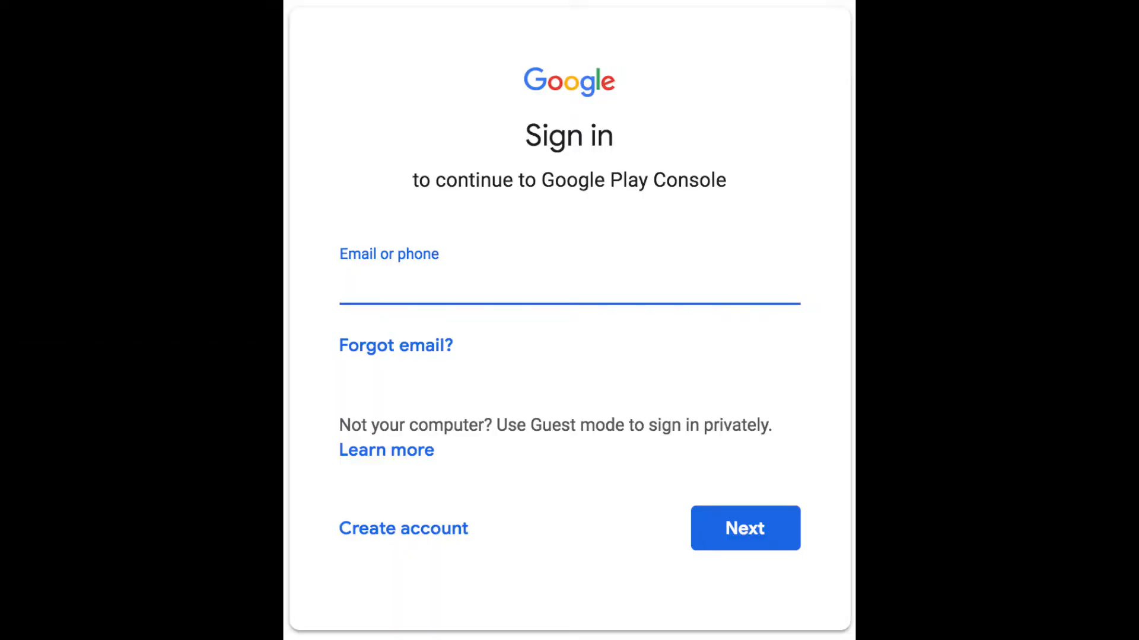
# Continue the Google sign-in with the entered account email.
pyautogui.click(745, 528)
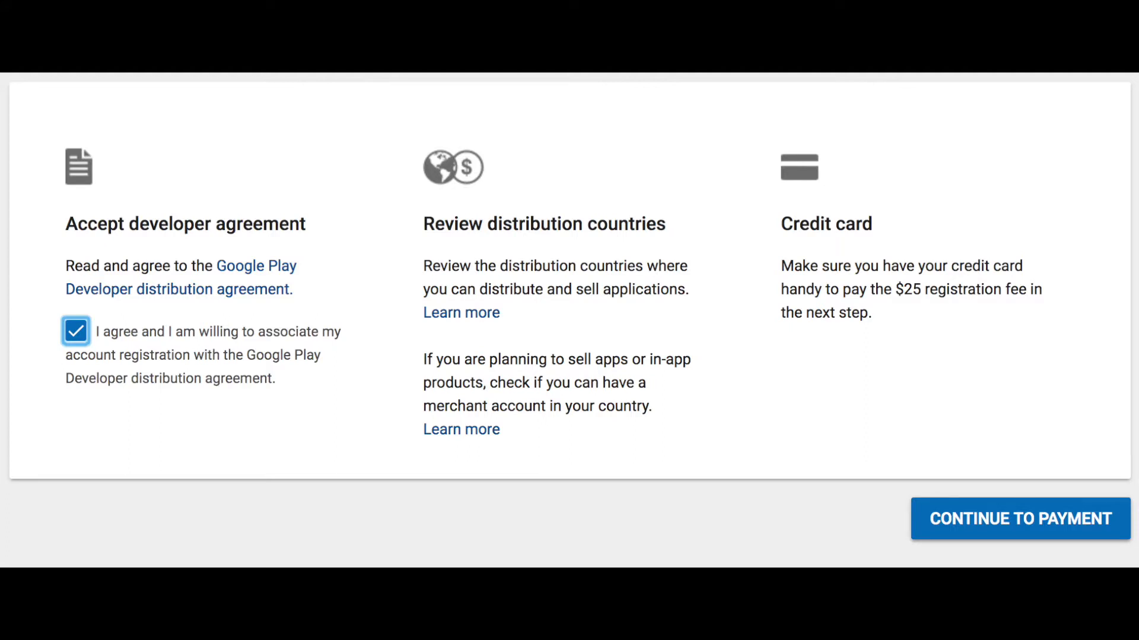
# Accept the Google Play Developer distribution agreement and continue to payment.
pyautogui.click(1020, 519)
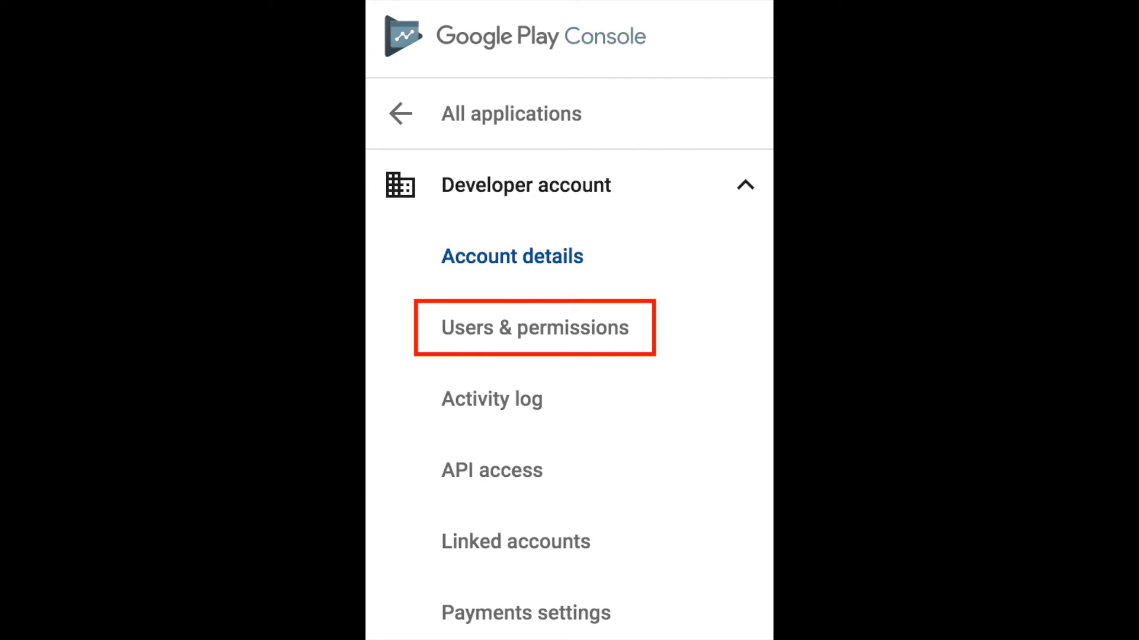
# Go to Users & permissions under the developer account settings.
pyautogui.click(533, 327)
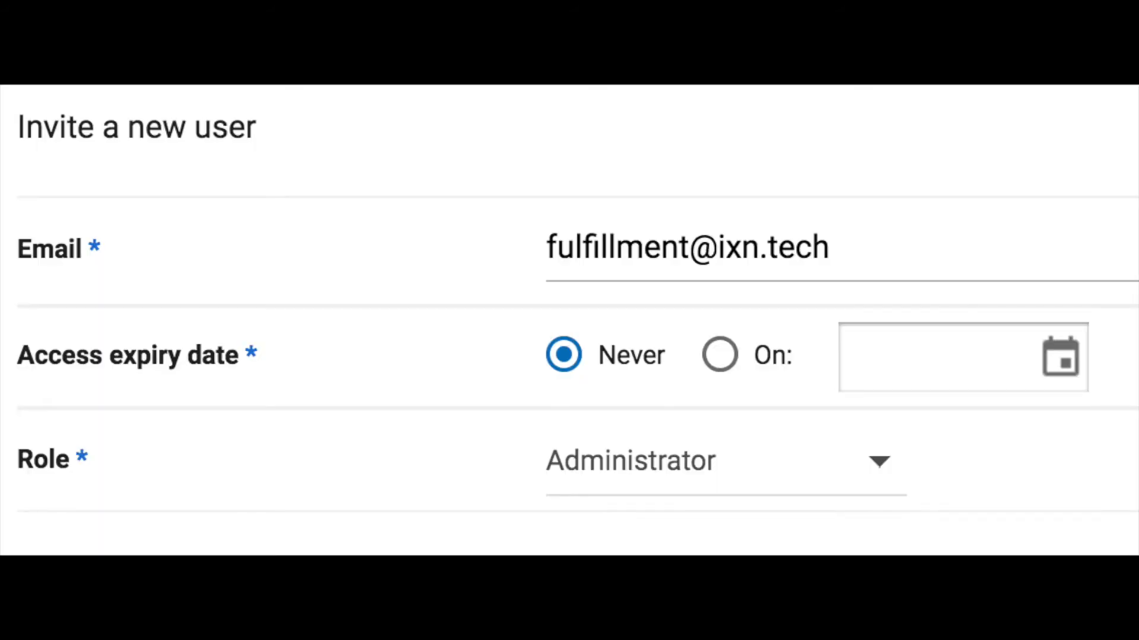